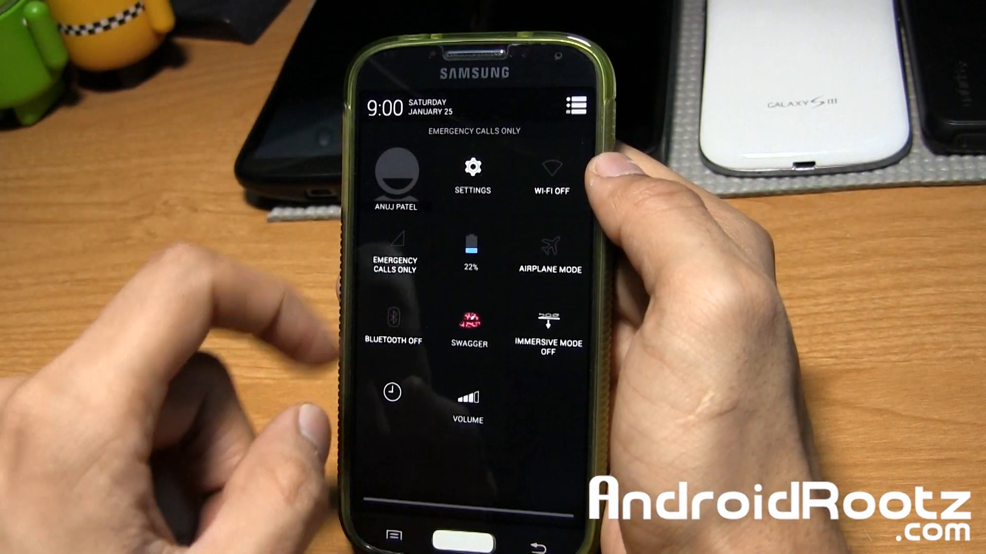
- Open ROM control from Settings Quick links and show its General, Lockscreen, Statusbar, Toggles sections
click(471, 168)
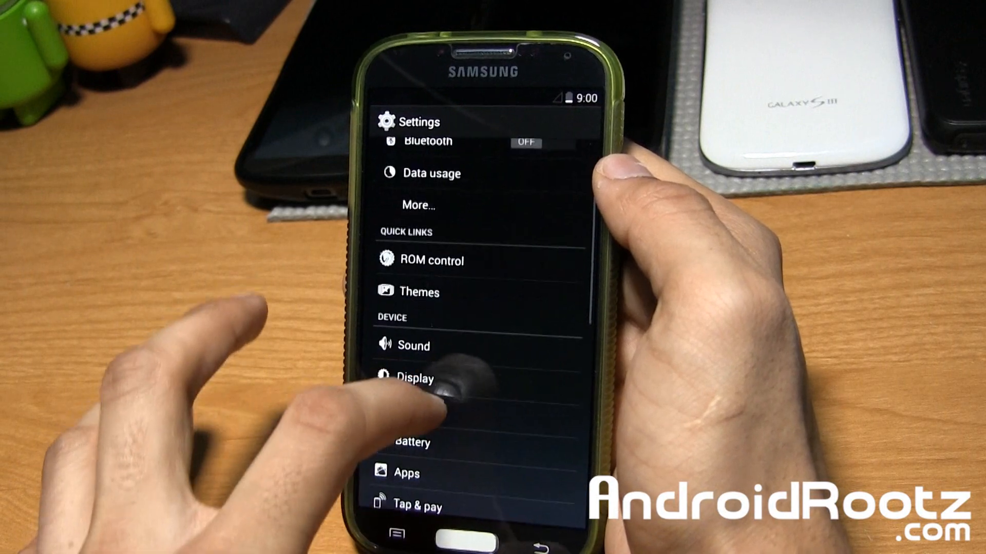
scroll(down, 3)
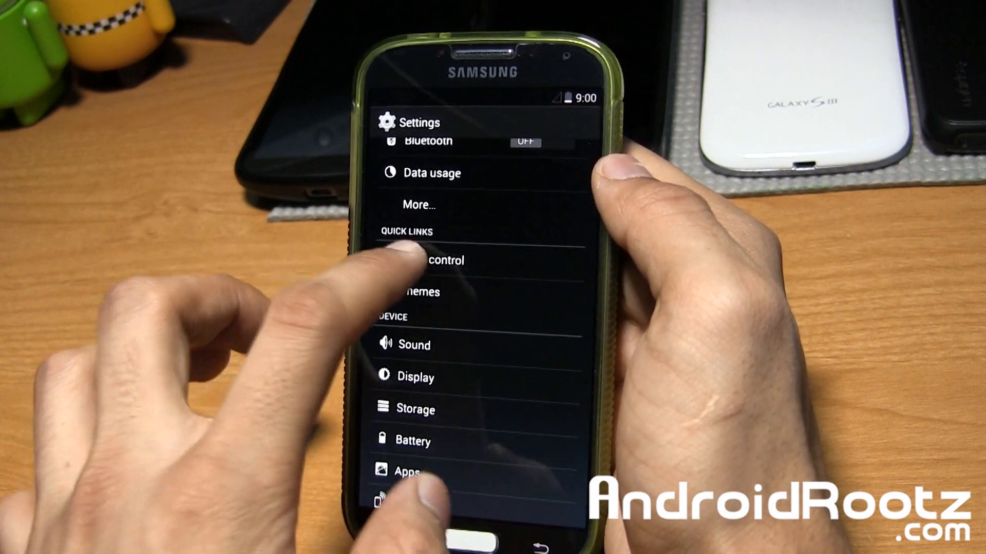
click(445, 260)
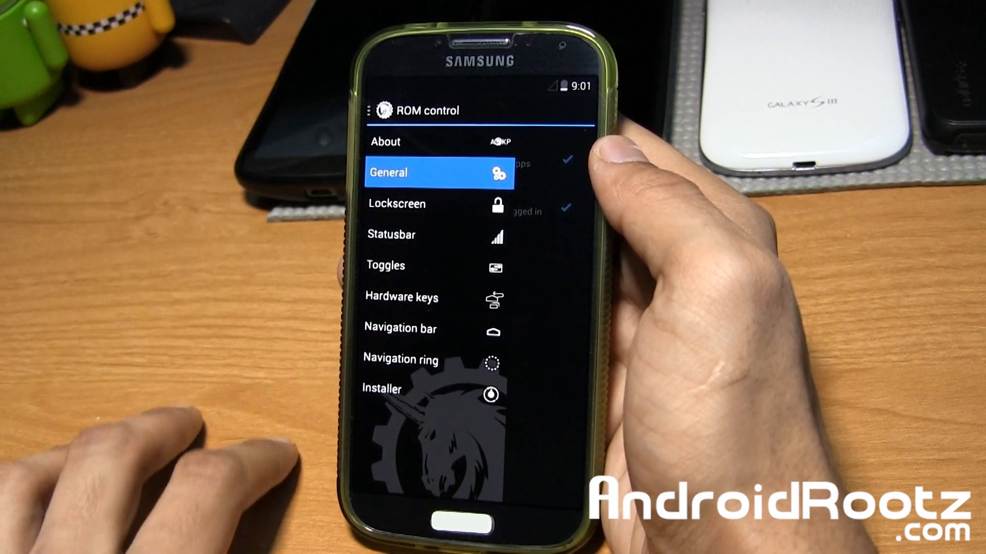
- Review the Lockscreen checkboxes, then view the AOKP About page with website, Gerrit and IRC links
click(397, 203)
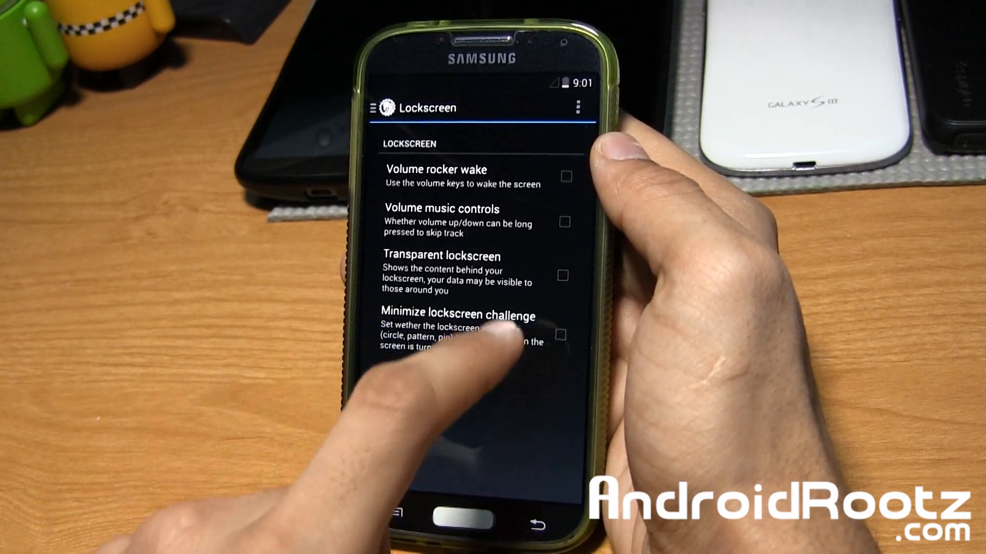
click(560, 276)
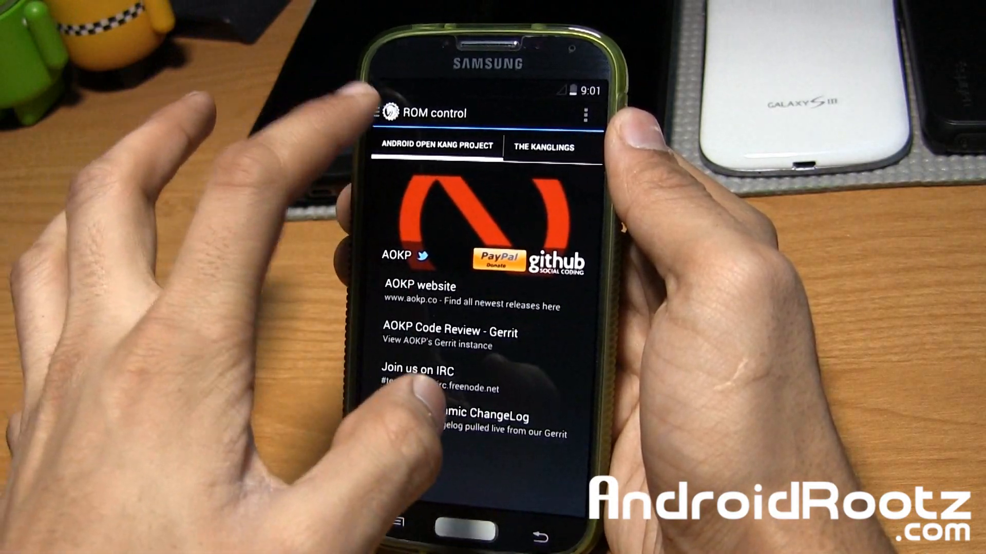
- Open the Statusbar section from the drawer and scroll down to its Clock options
click(383, 113)
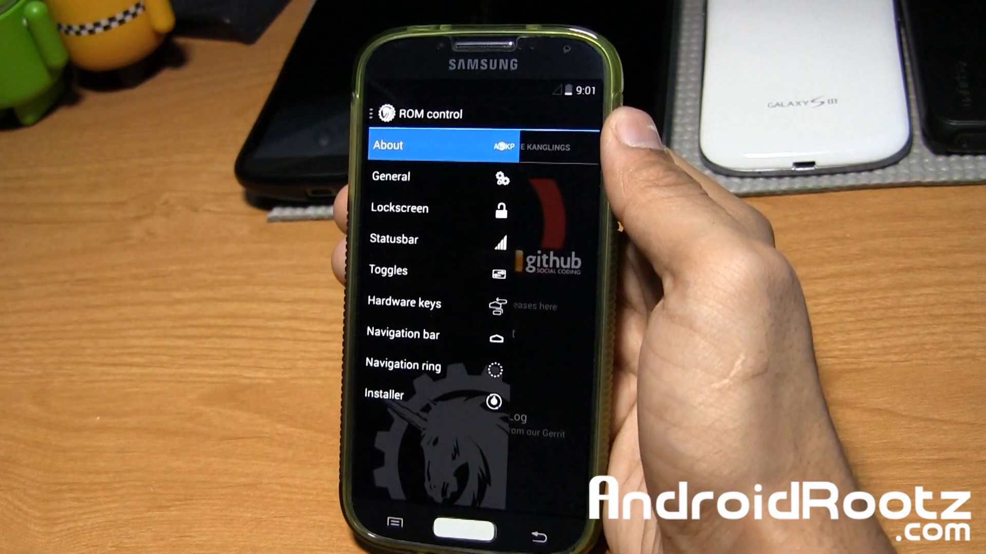
click(392, 240)
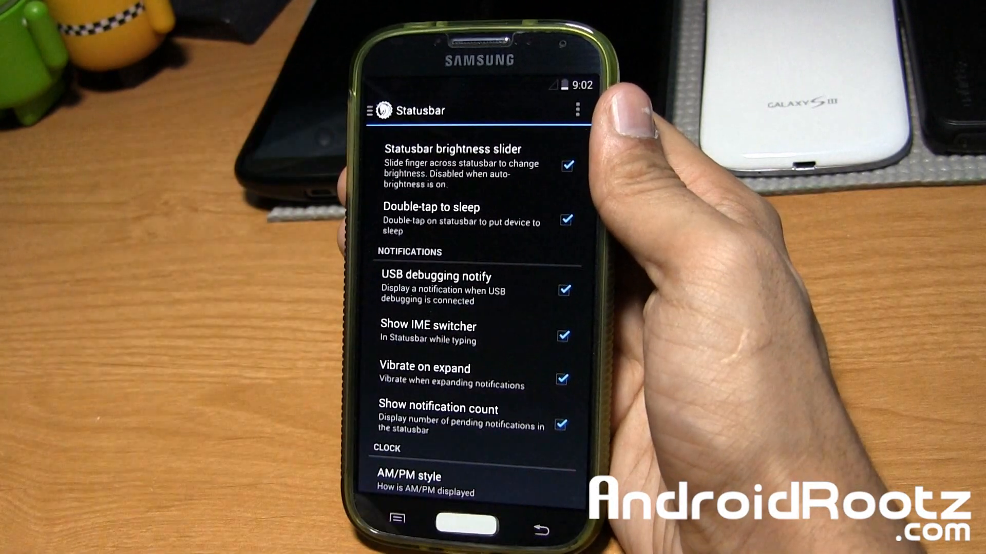
scroll(down, 3)
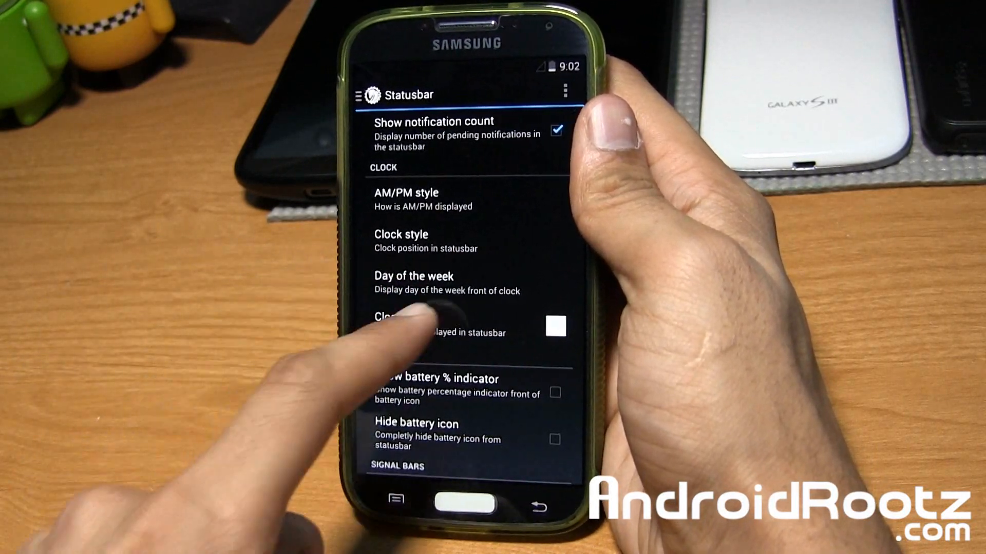
- Set the statusbar clock color to blue and enable Show battery % indicator
click(414, 326)
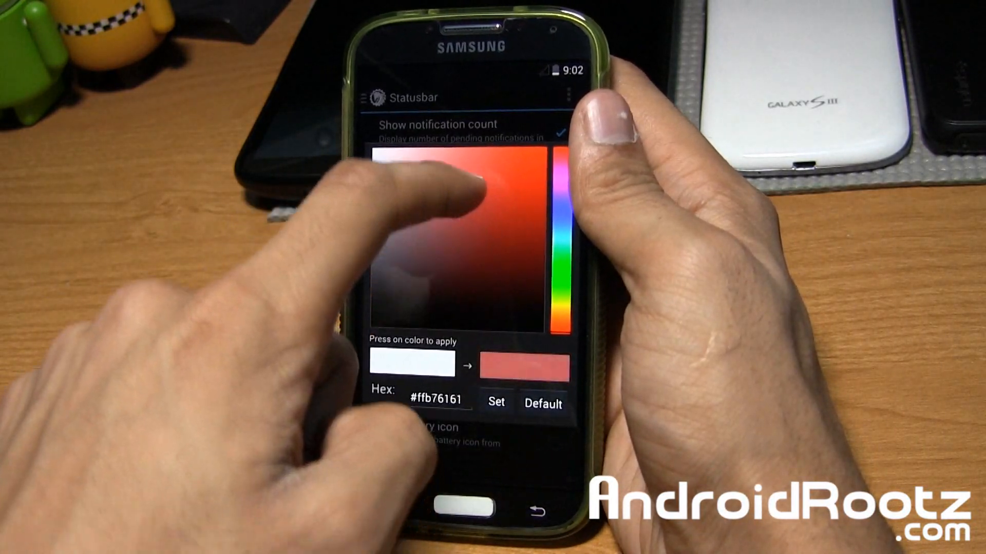
click(560, 195)
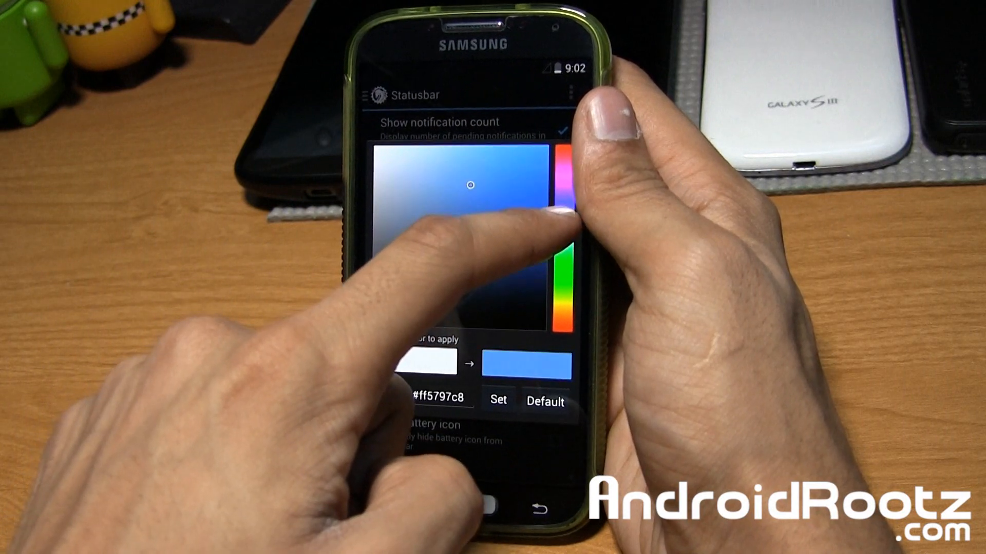
click(497, 401)
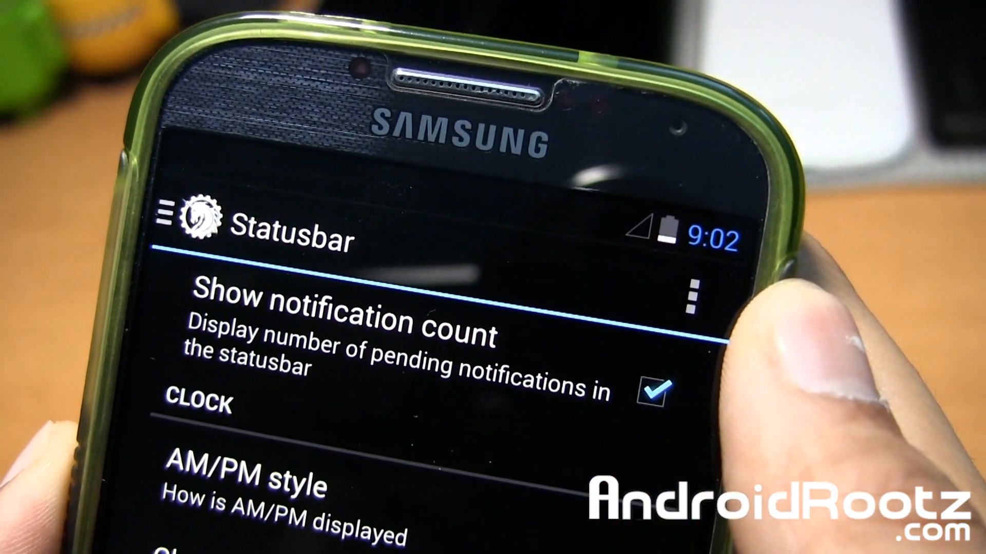
scroll(down, 3)
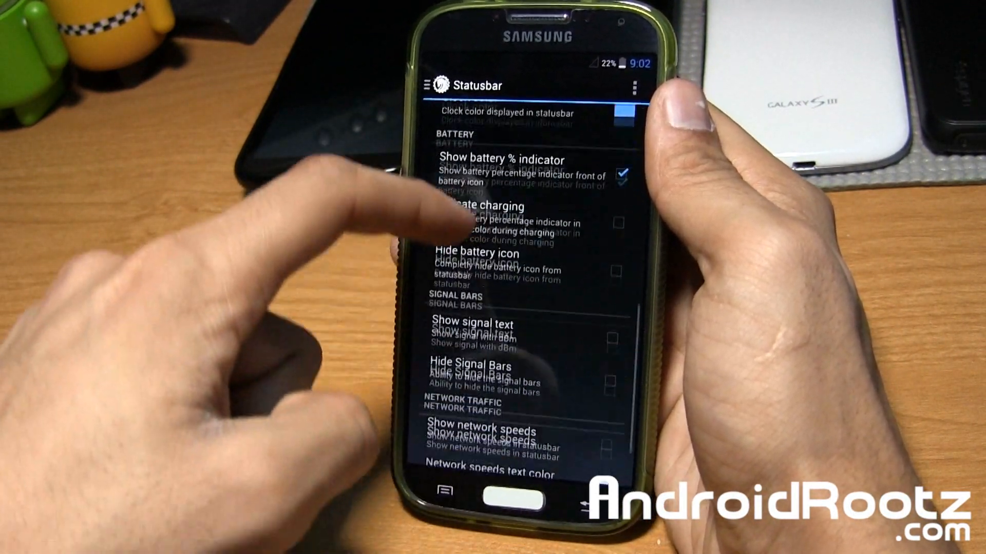
- Leave Show signal text unchecked, enable Show network speeds, and return to Settings
scroll(down, 3)
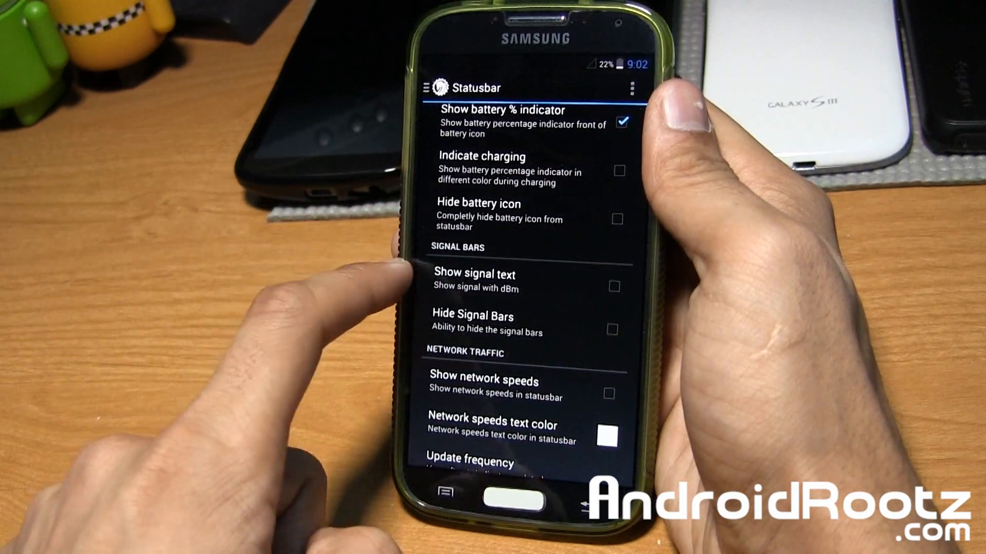
click(614, 286)
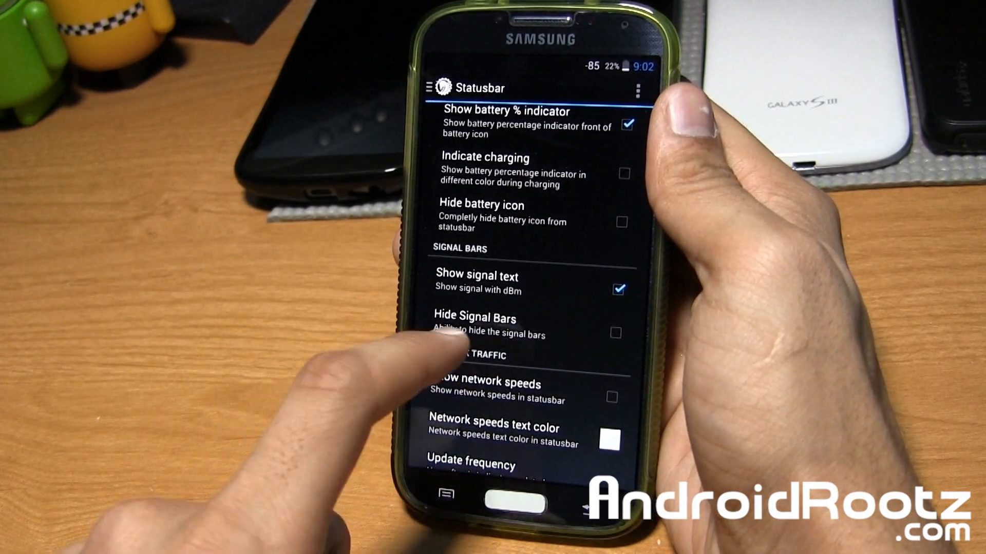
click(616, 333)
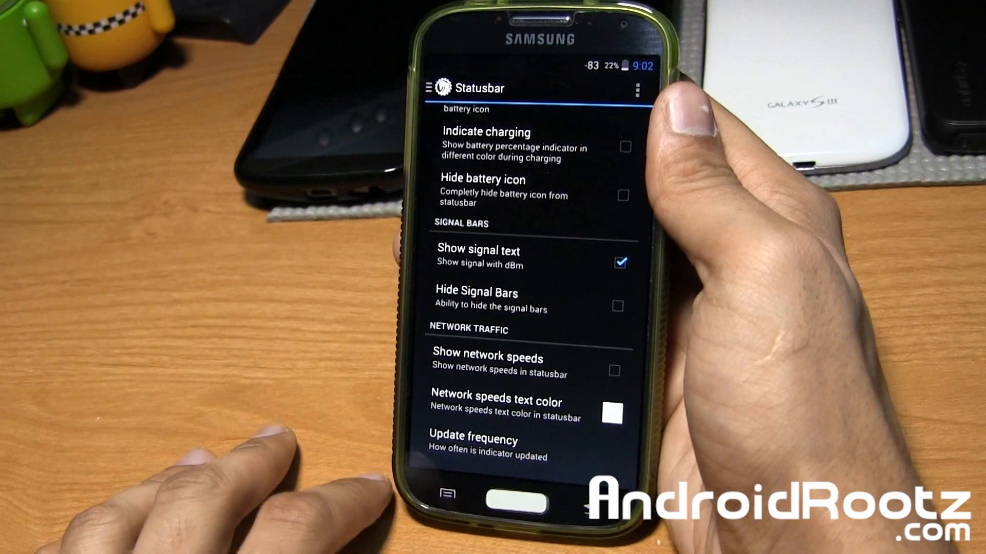
click(620, 262)
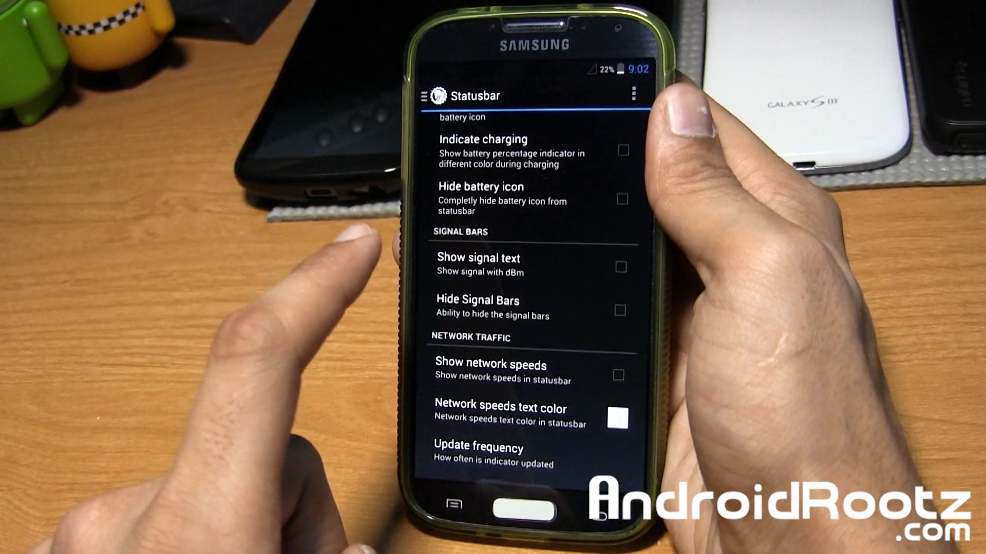
click(619, 267)
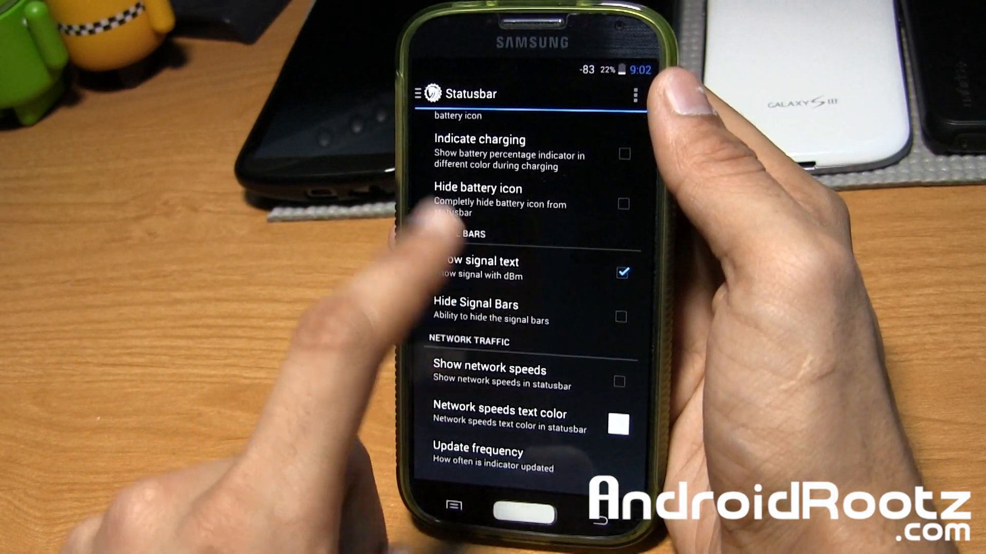
click(528, 267)
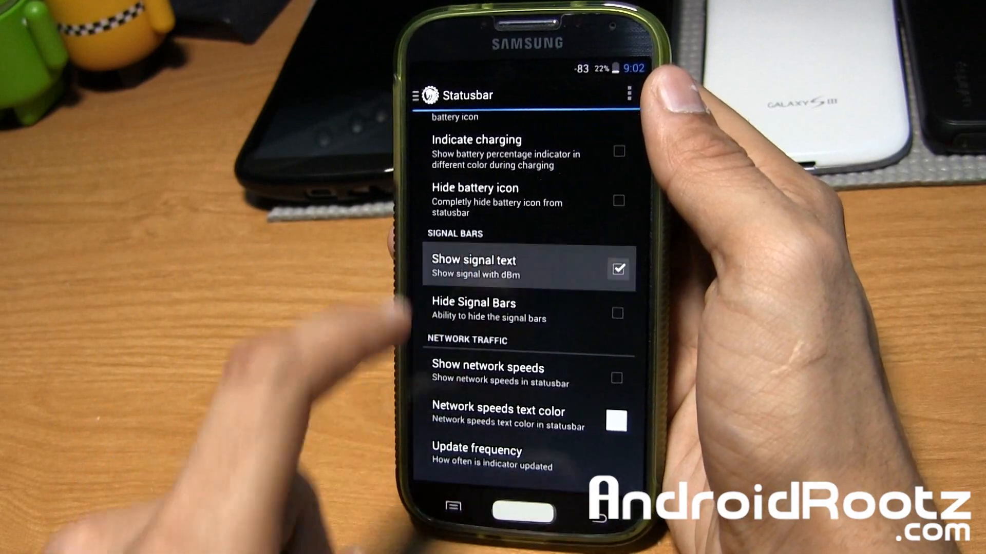
click(618, 269)
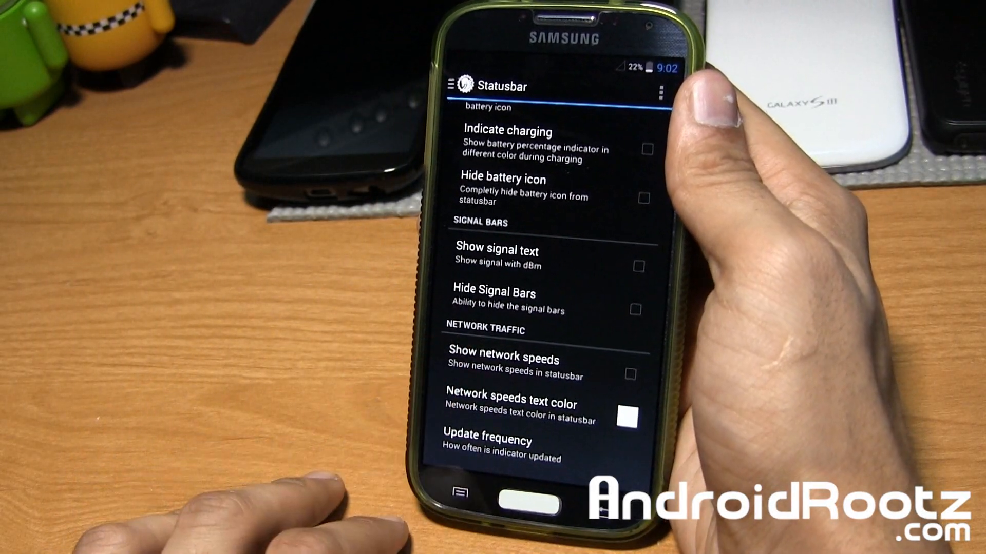
click(635, 375)
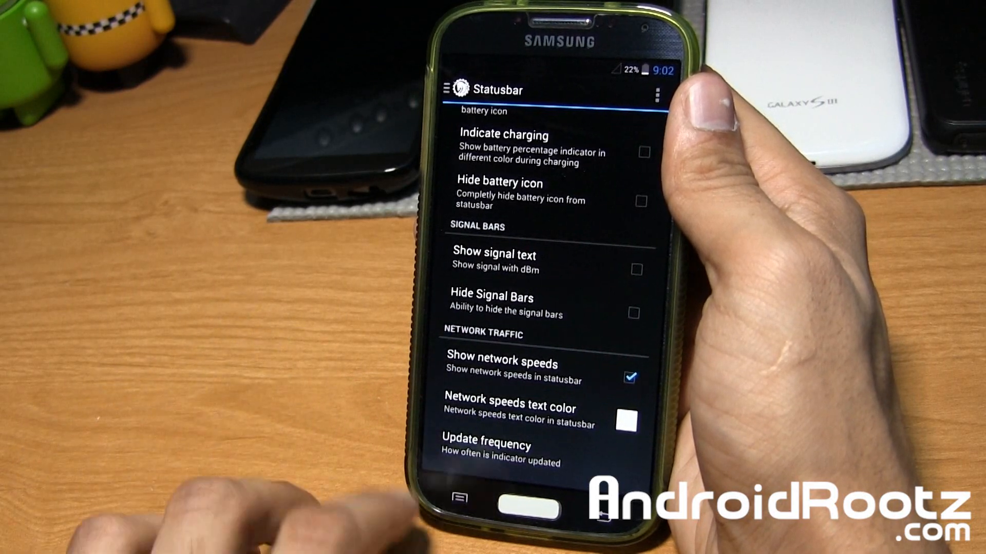
click(627, 377)
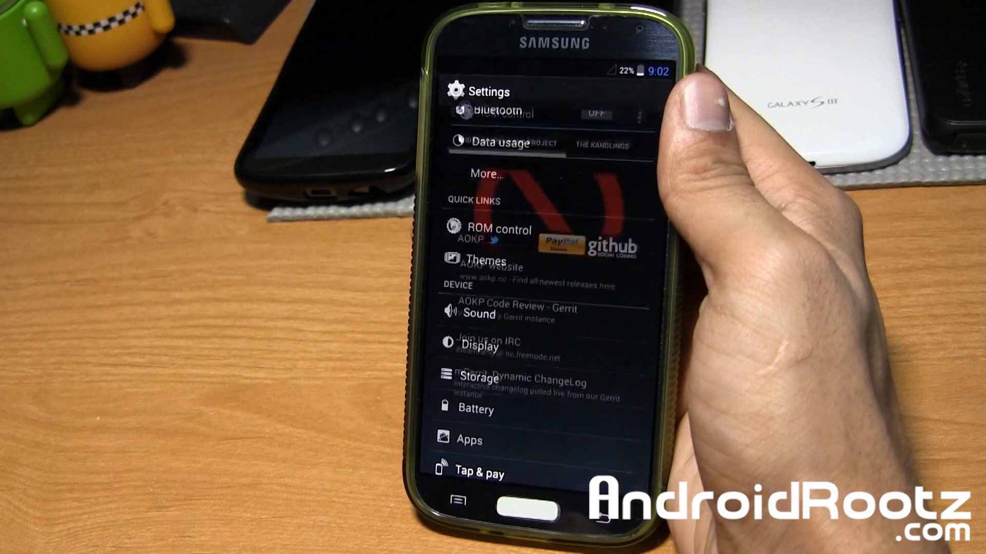
click(498, 228)
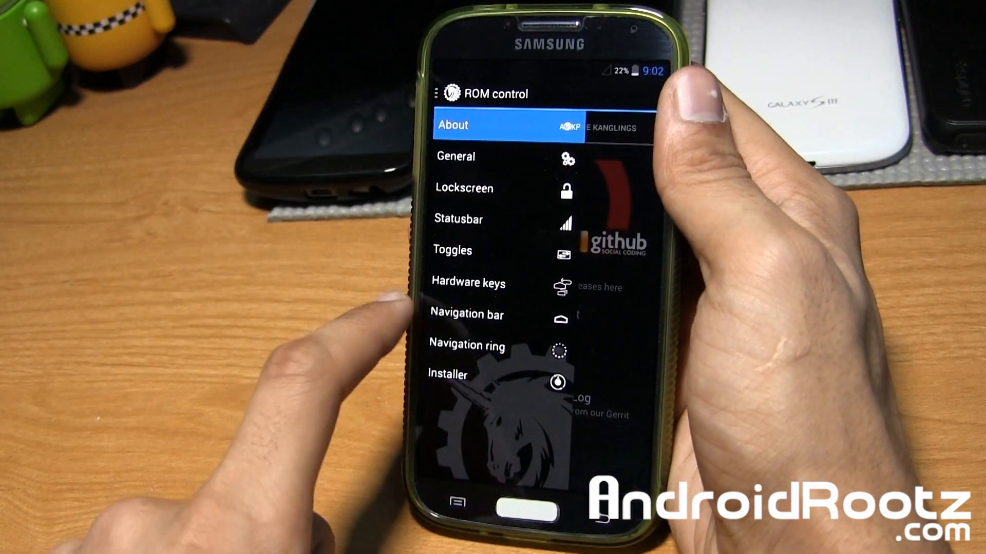
click(452, 249)
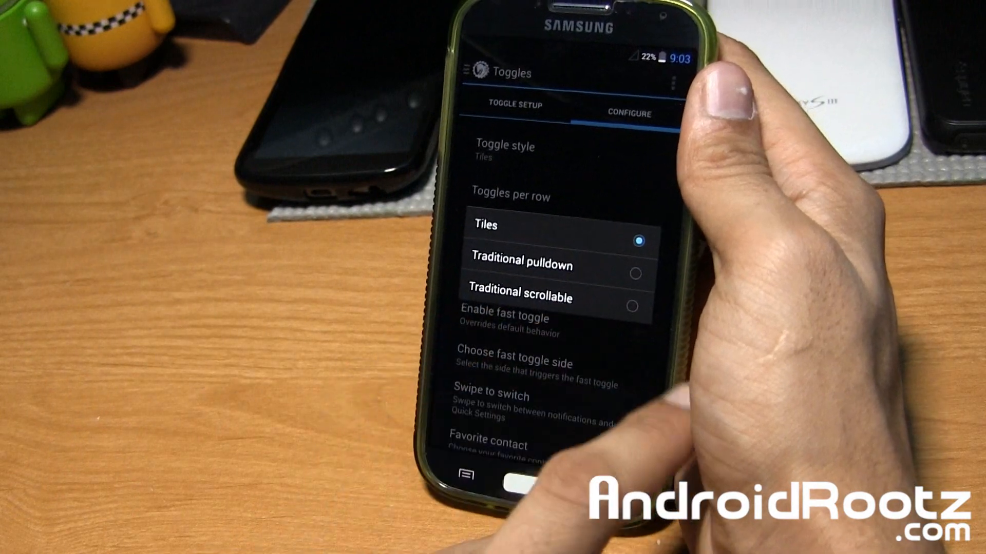
click(514, 297)
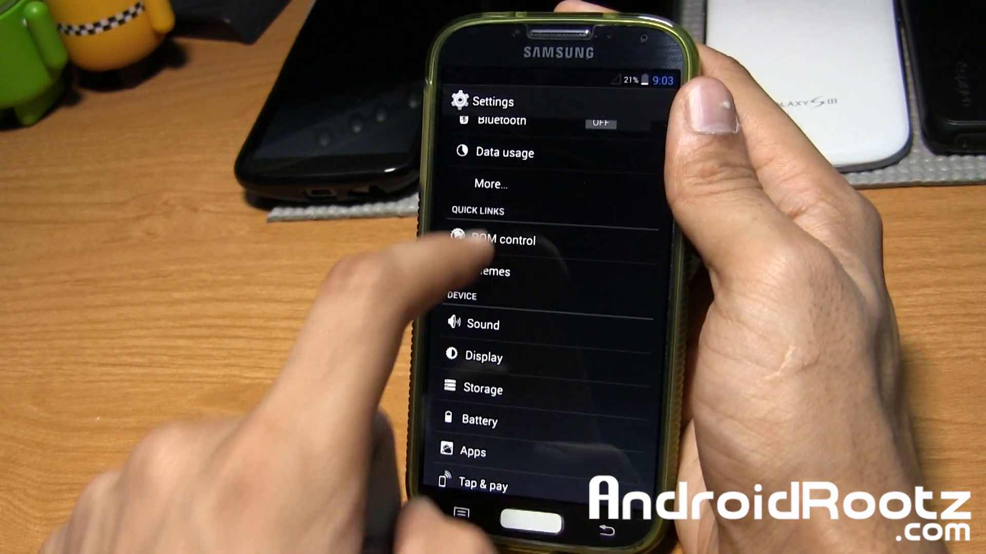
- Browse the Hardware keys options, then open the Navigation bar tab listing Back, Recents and Home
click(502, 239)
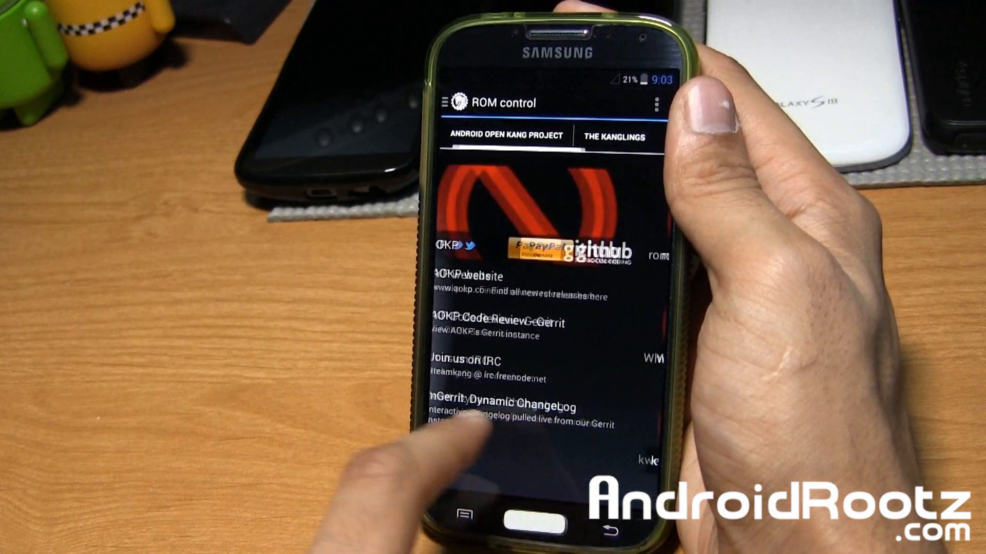
click(448, 103)
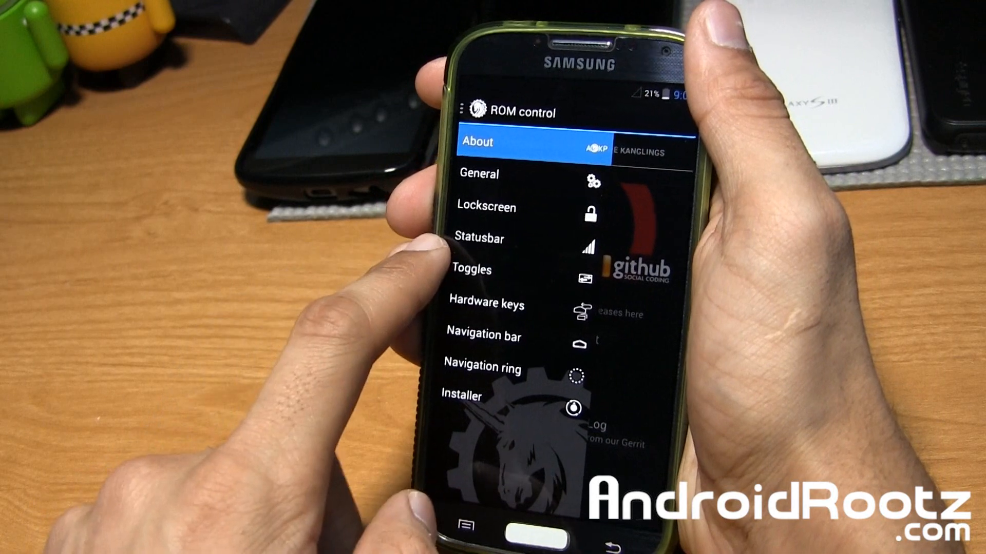
click(485, 304)
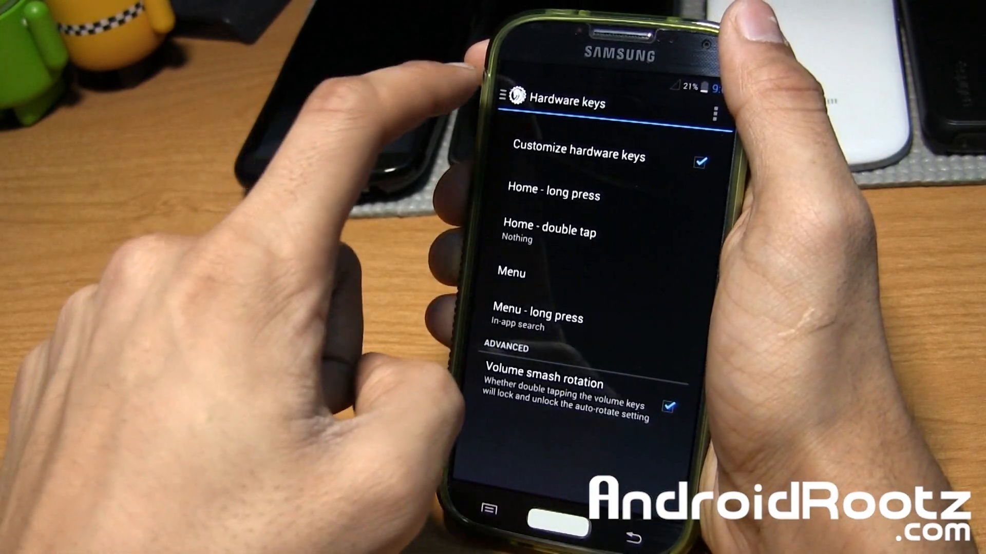
click(503, 100)
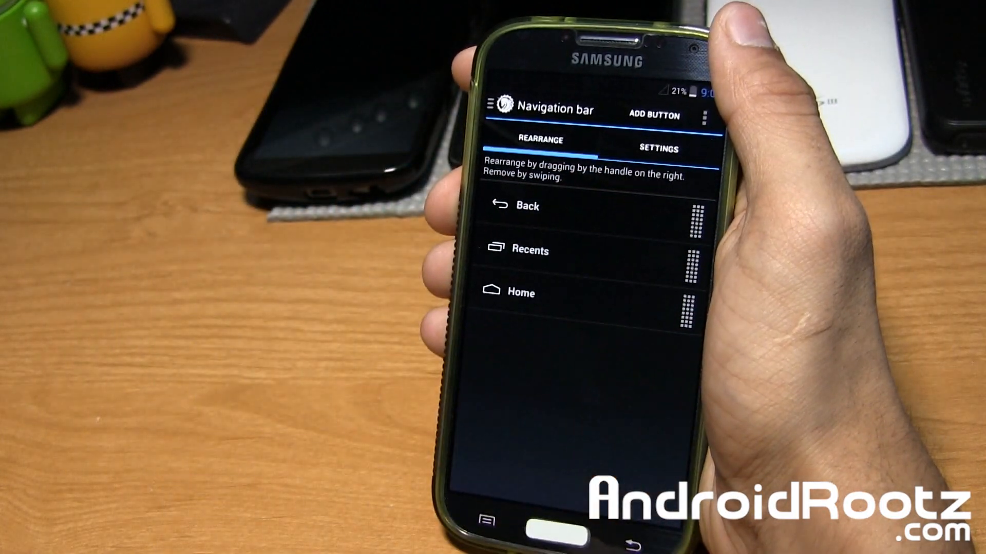
- Back out of the navigation bar options to the phone's main Settings list
click(656, 149)
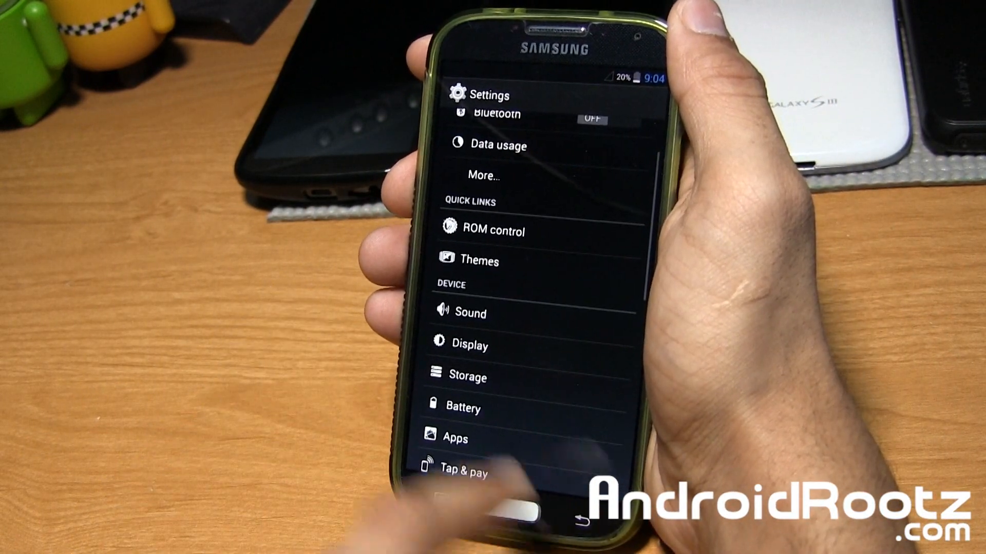
- Save the three-target Navigation ring setup, then open the Installer persistence options
click(496, 230)
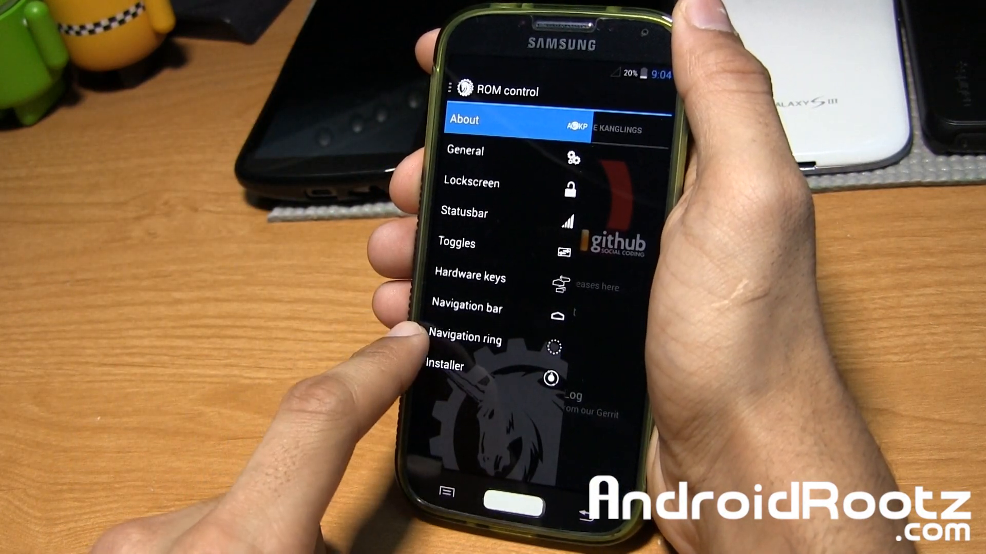
click(465, 338)
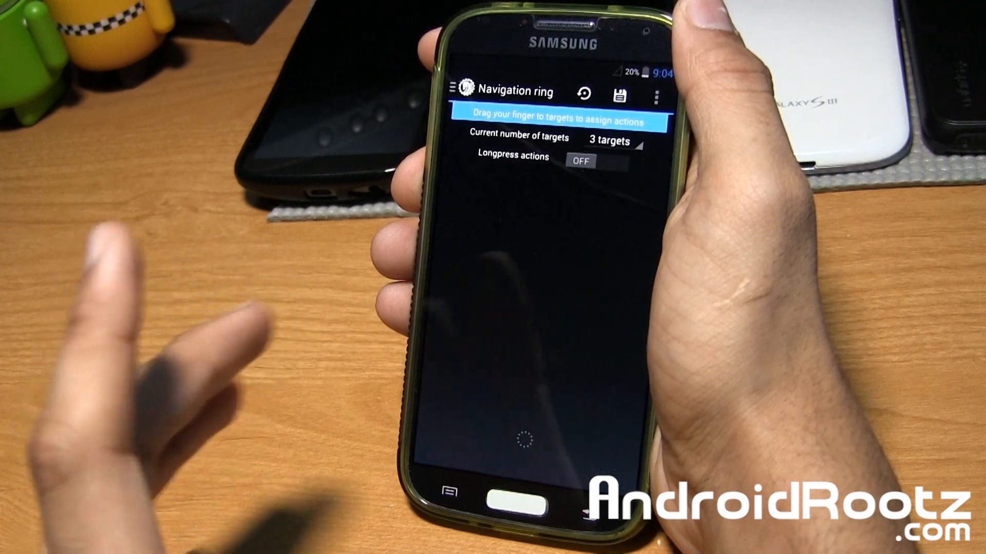
click(621, 92)
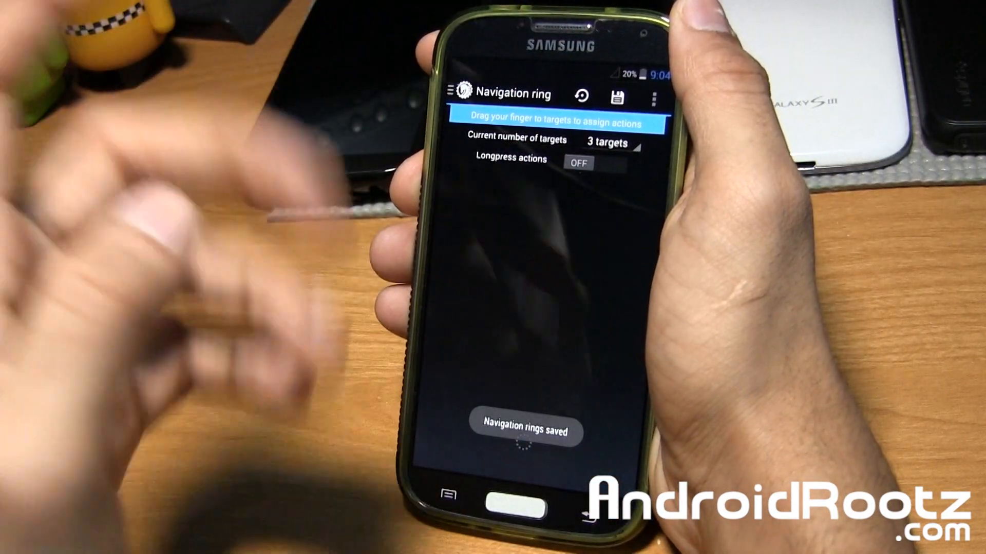
click(516, 493)
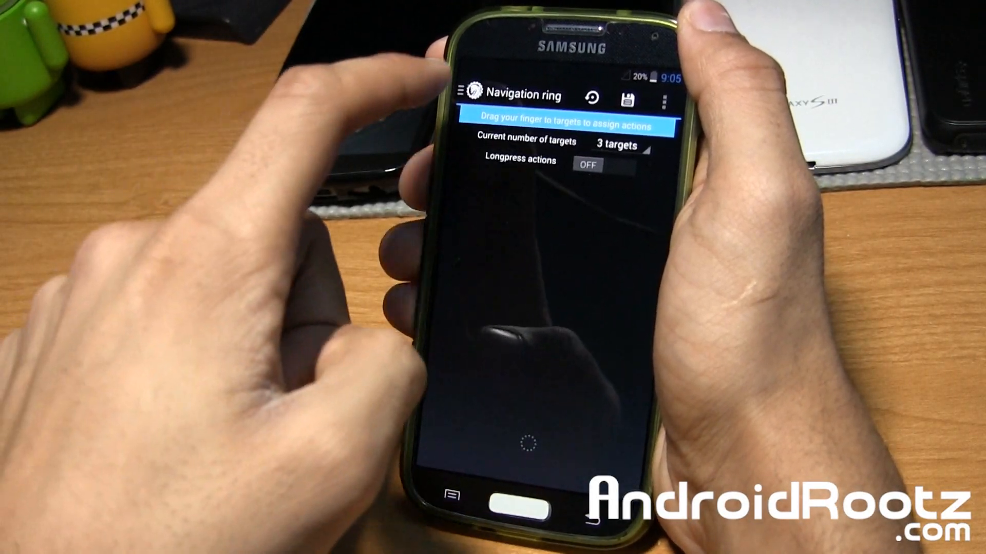
click(467, 95)
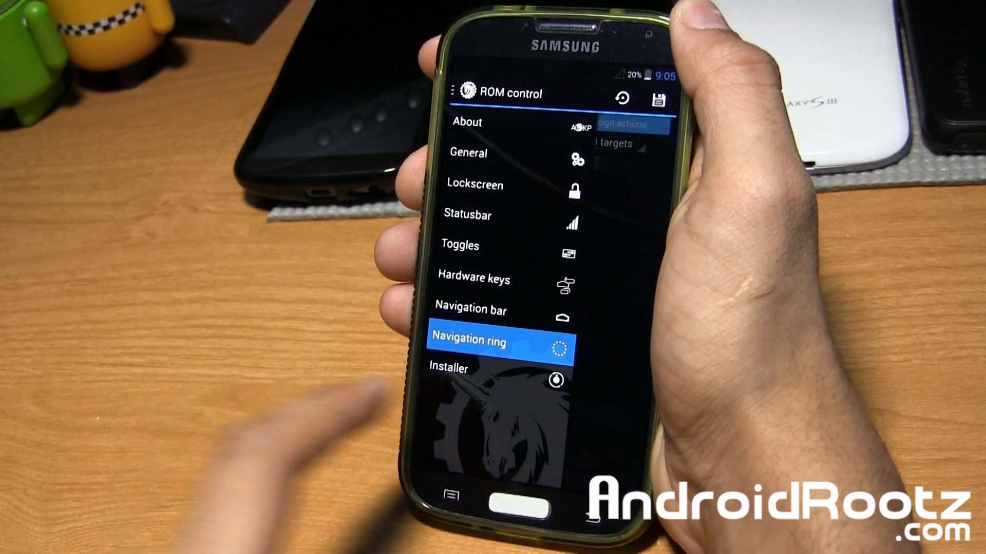
click(448, 367)
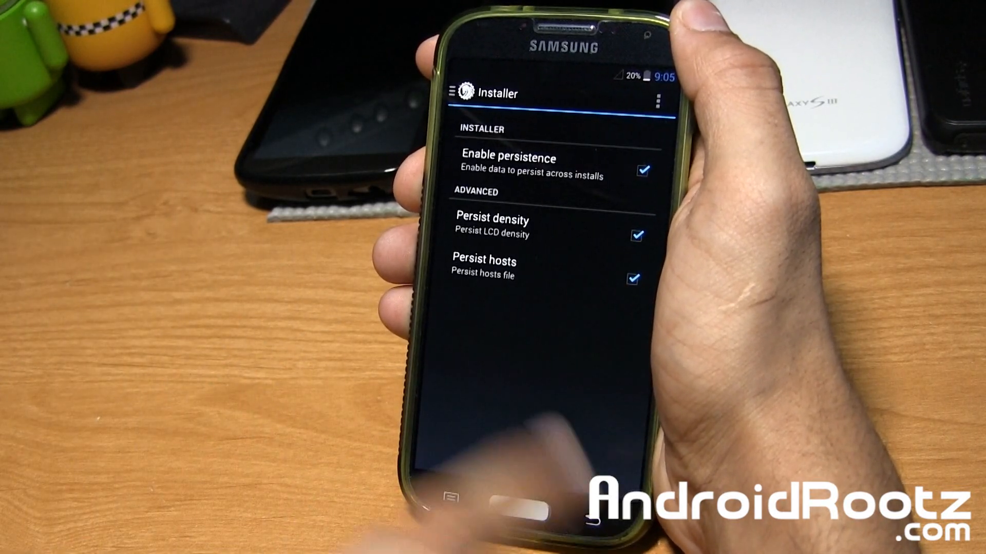